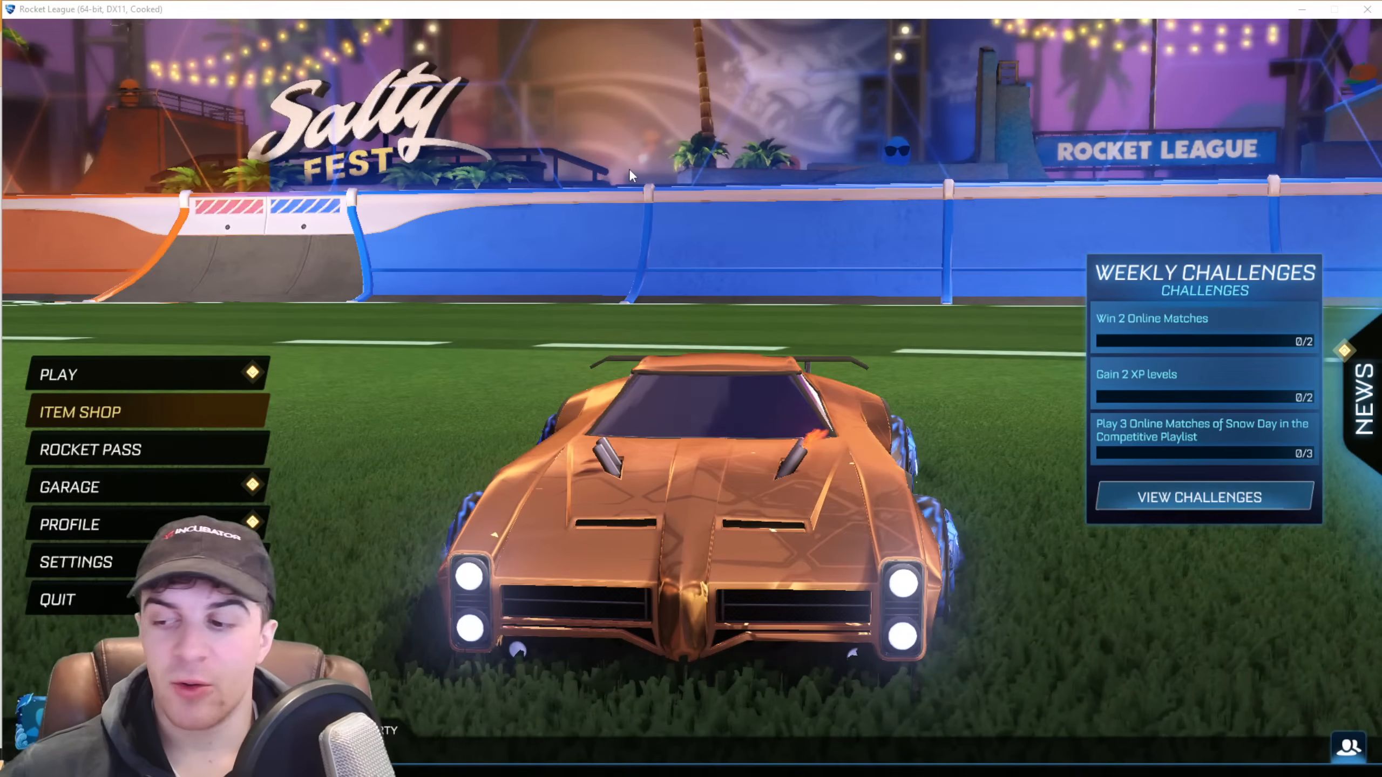
mouse_move(678, 166)
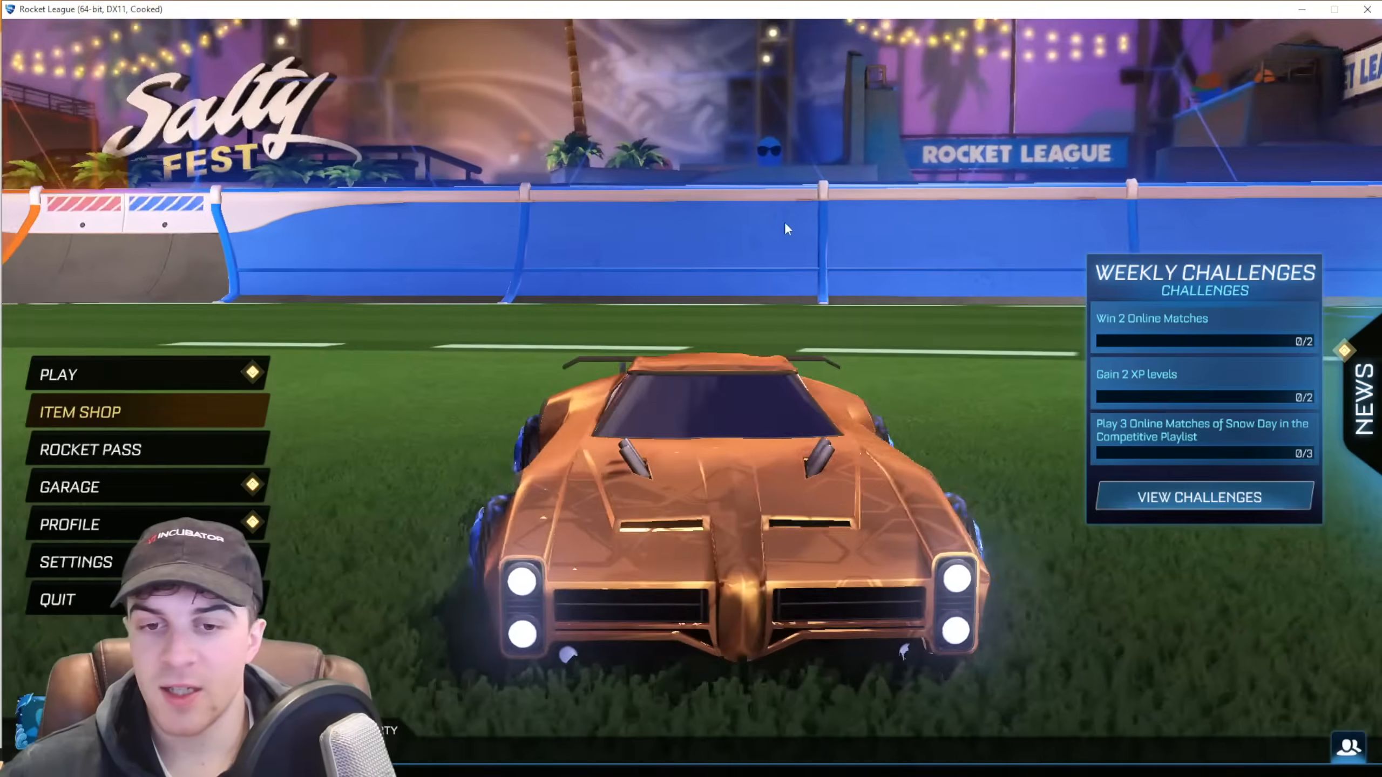
Step: Bring up Rocket League's Play menu showing casual, competitive and other modes
left_click(58, 375)
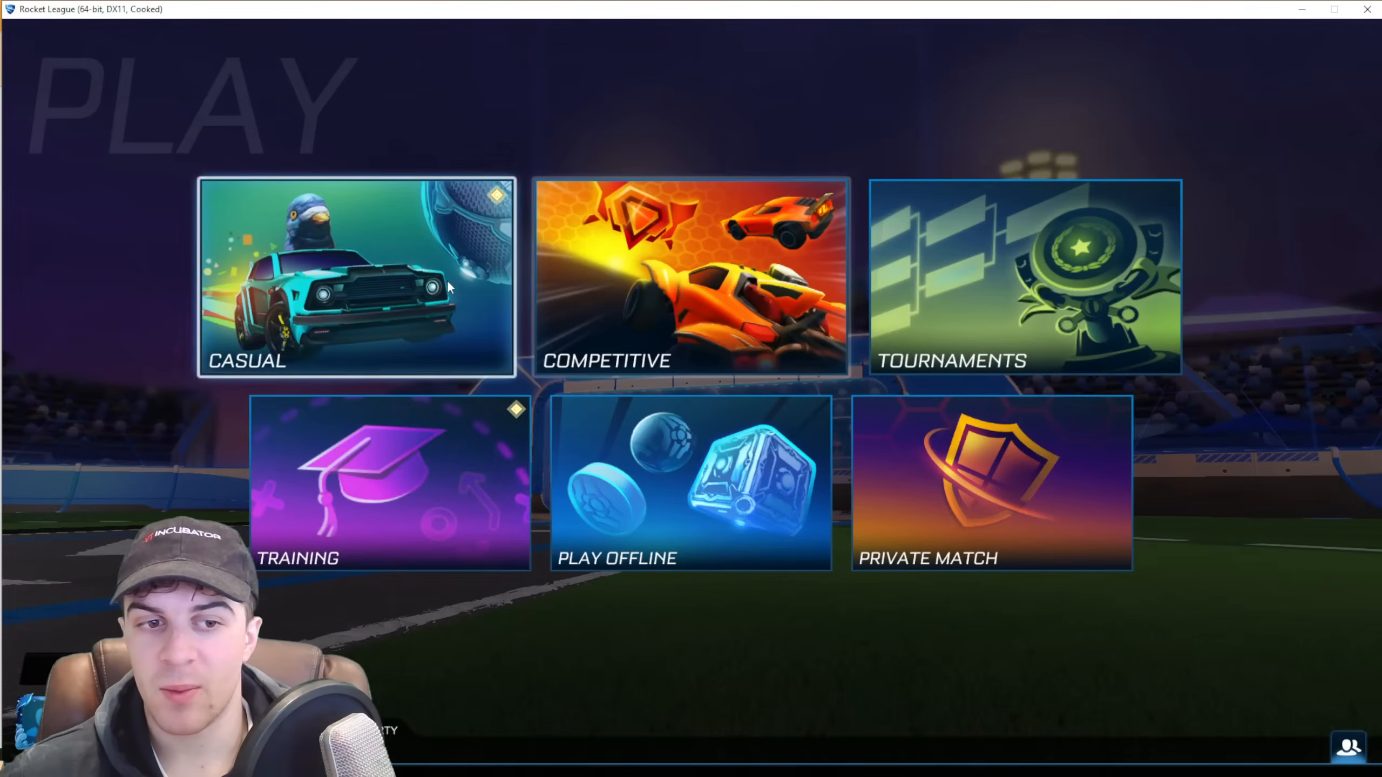
mouse_move(458, 452)
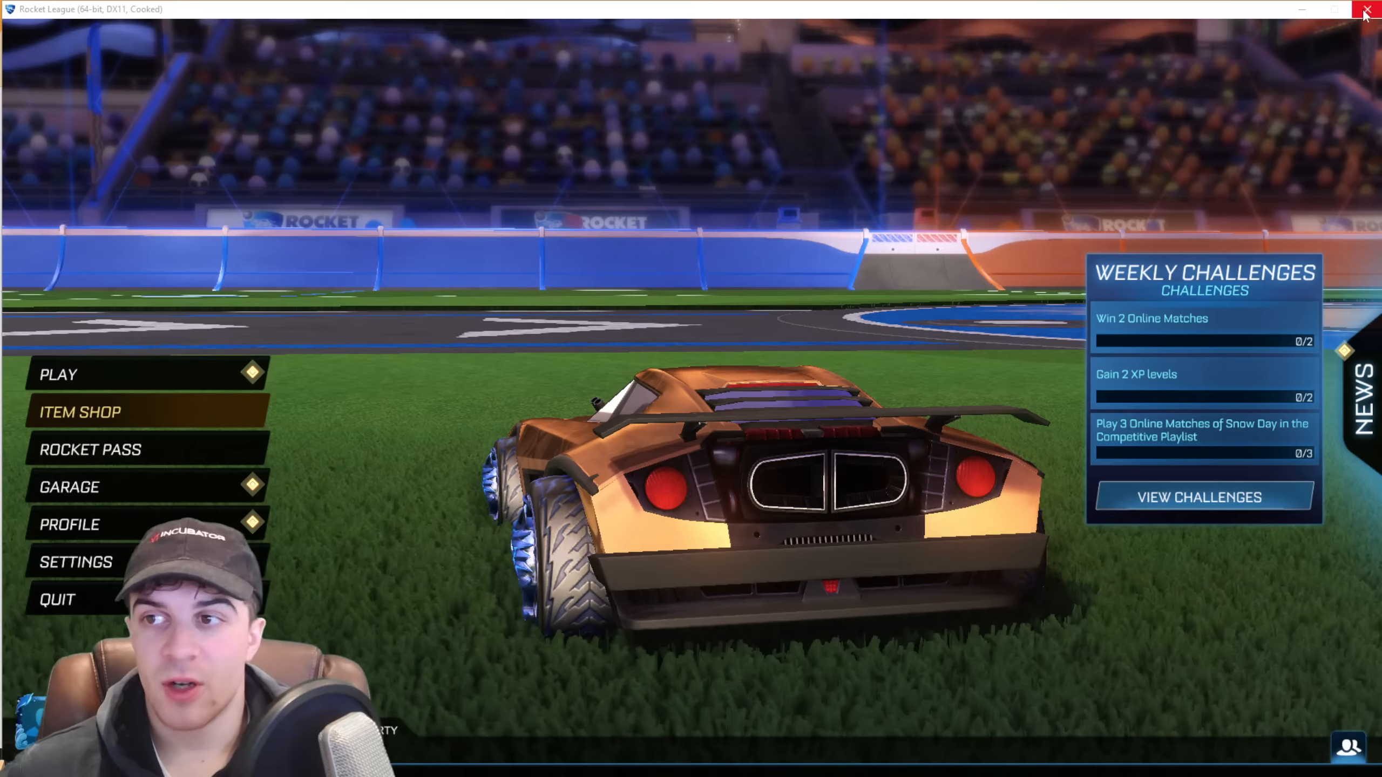
mouse_move(54, 598)
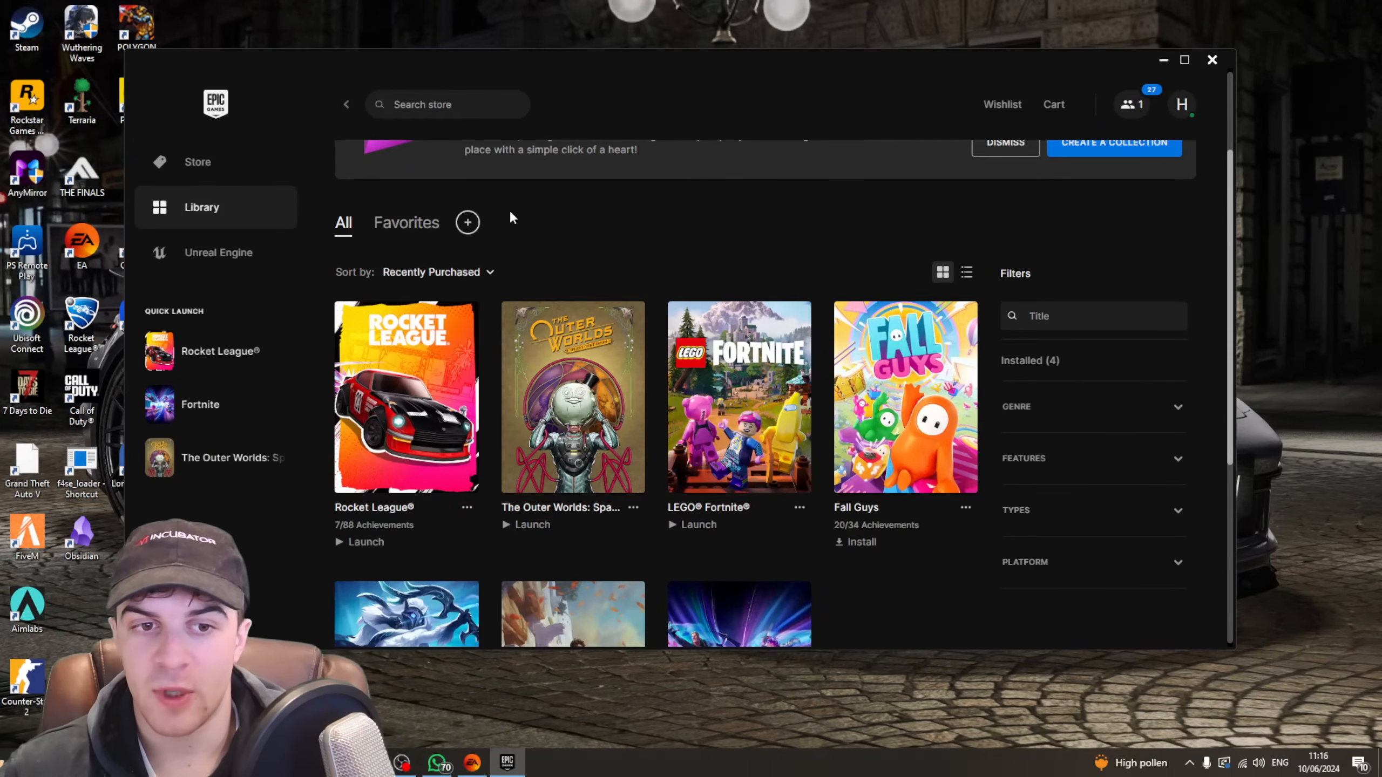
mouse_move(413, 404)
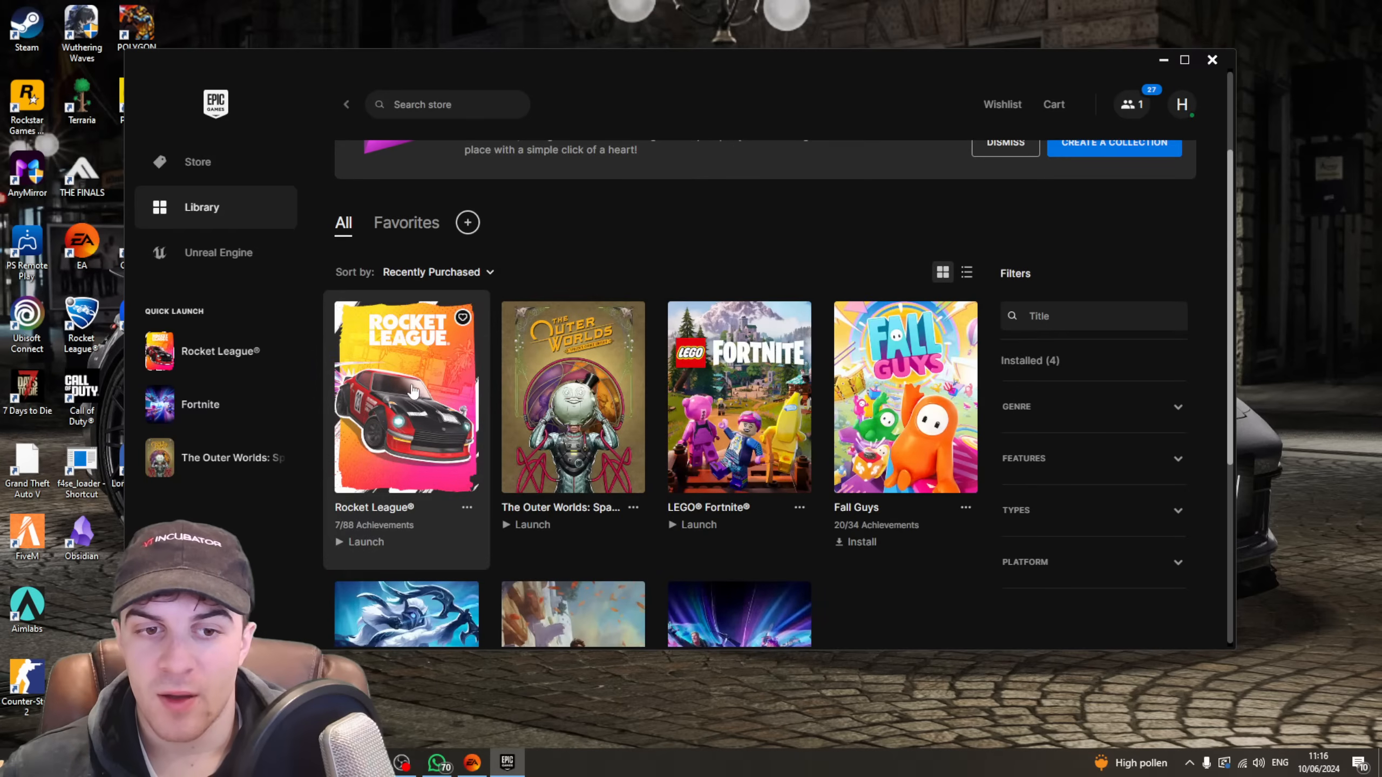
mouse_move(604, 90)
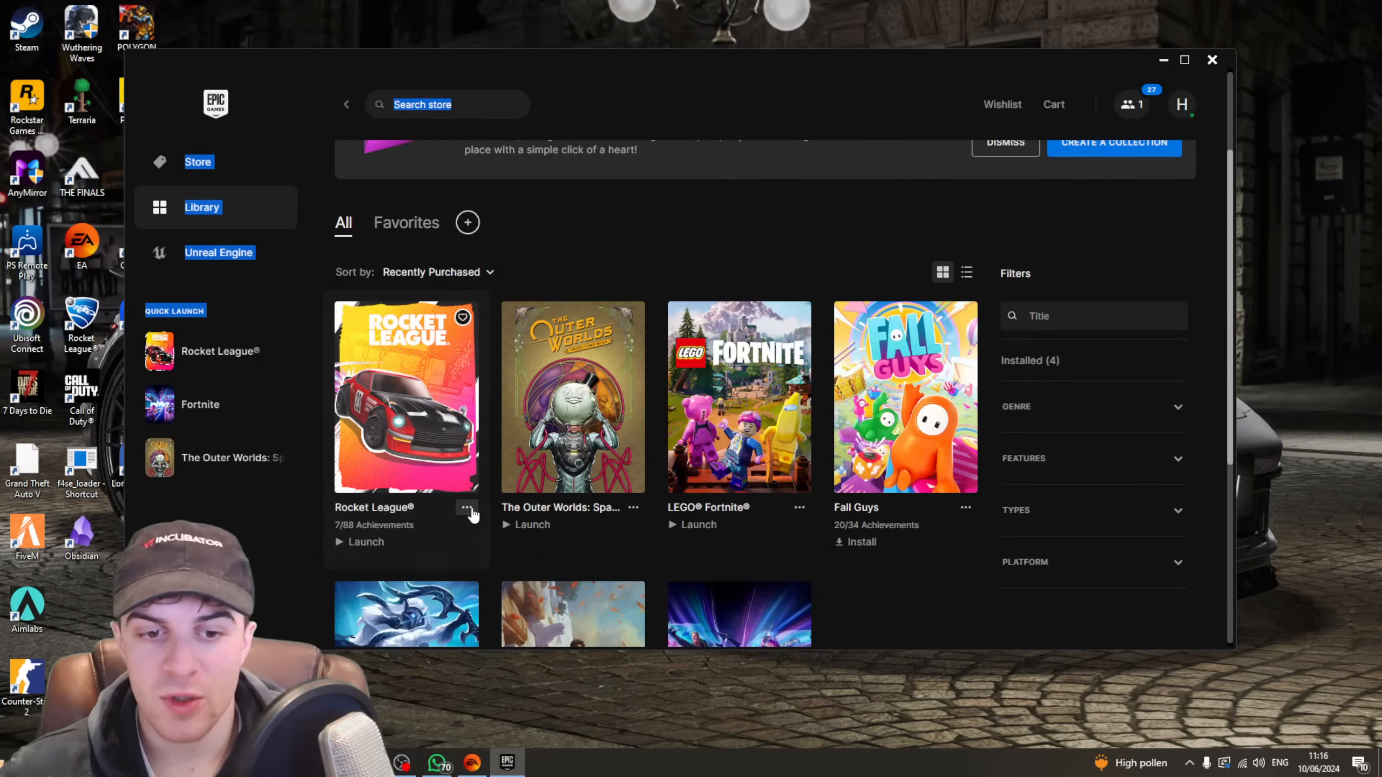
mouse_move(628, 188)
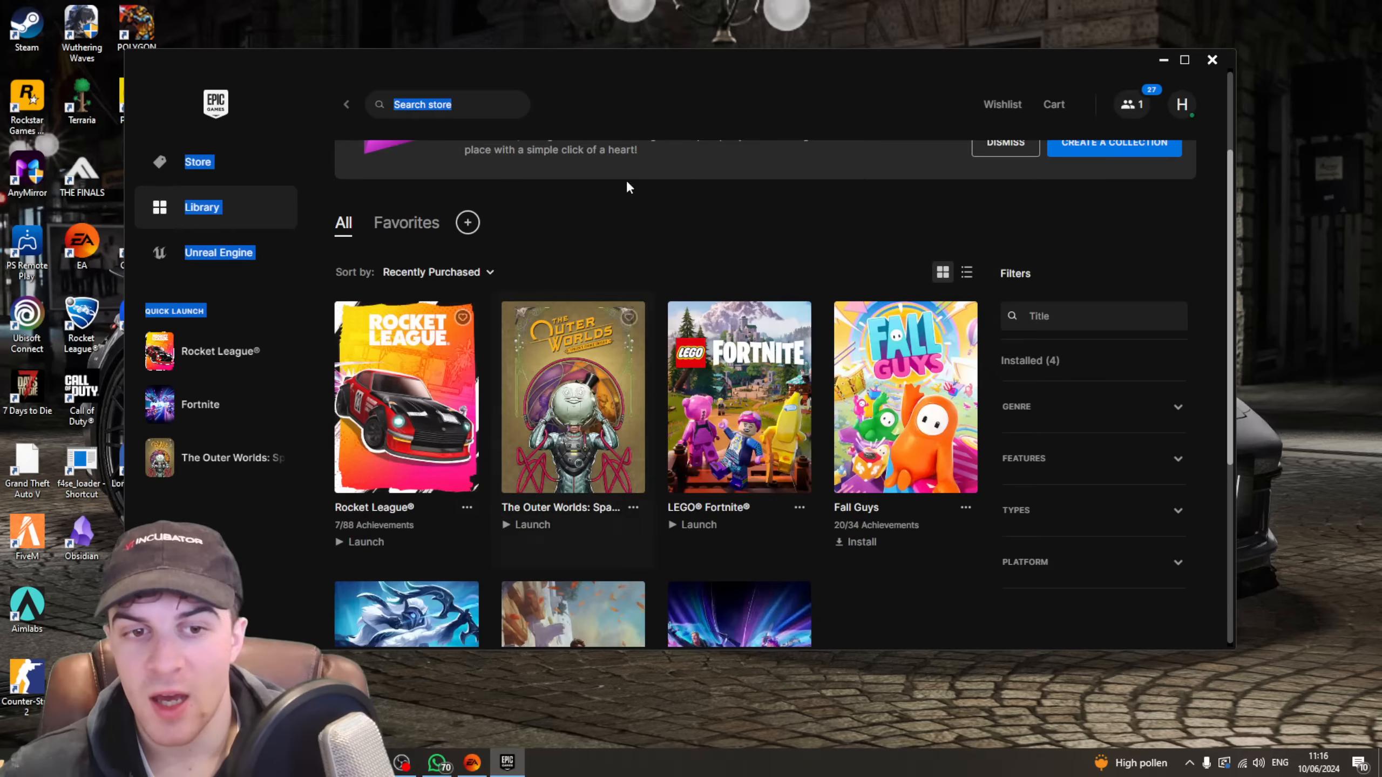
mouse_move(469, 535)
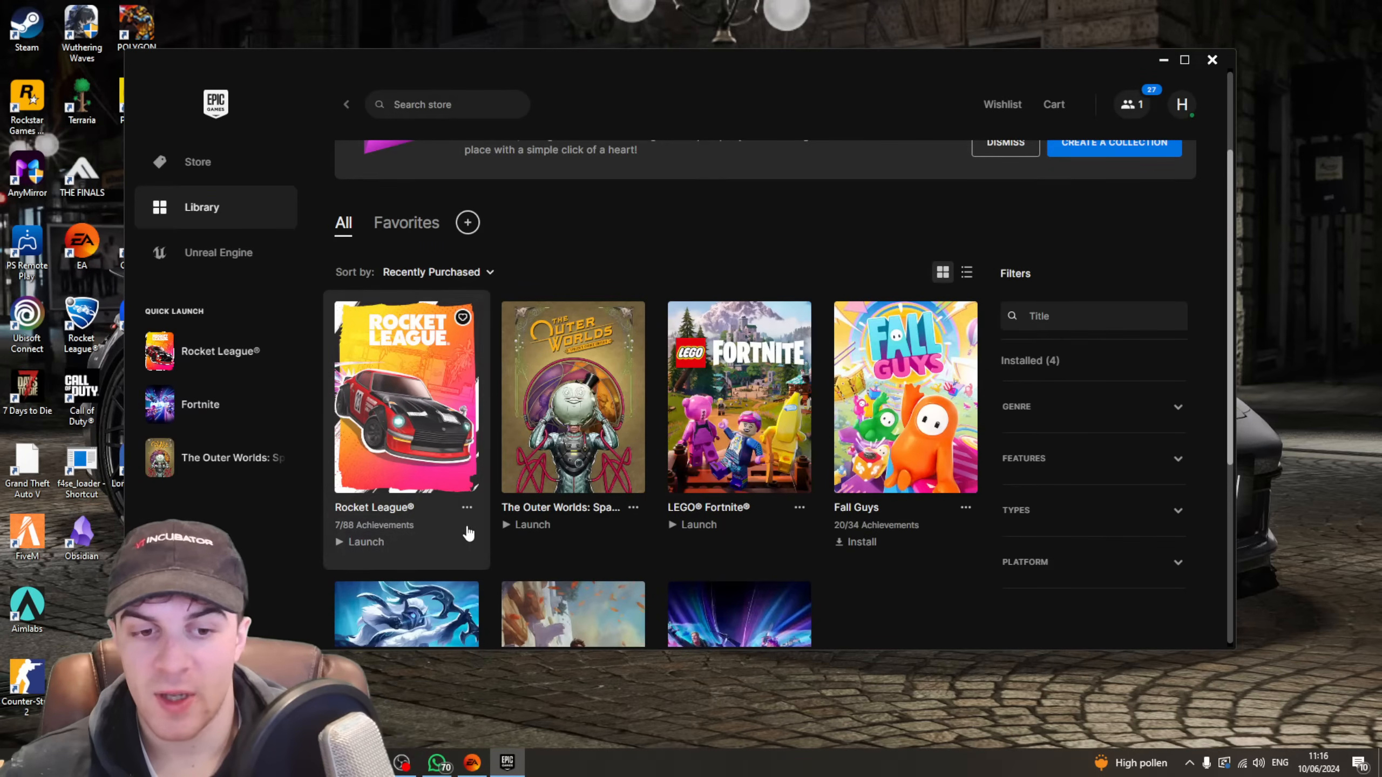
Step: Reach Rocket League's Manage options from its three-dots menu in the library
left_click(466, 508)
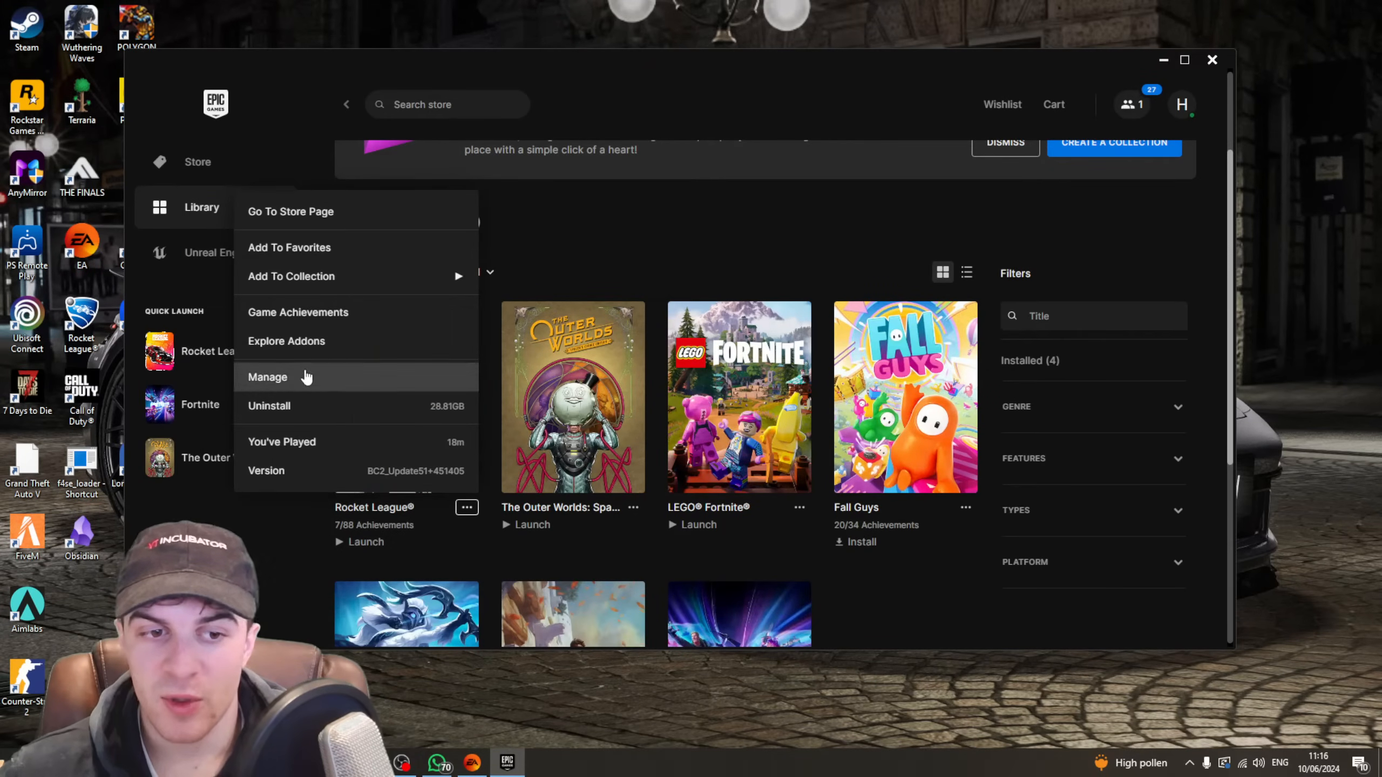
mouse_move(289, 386)
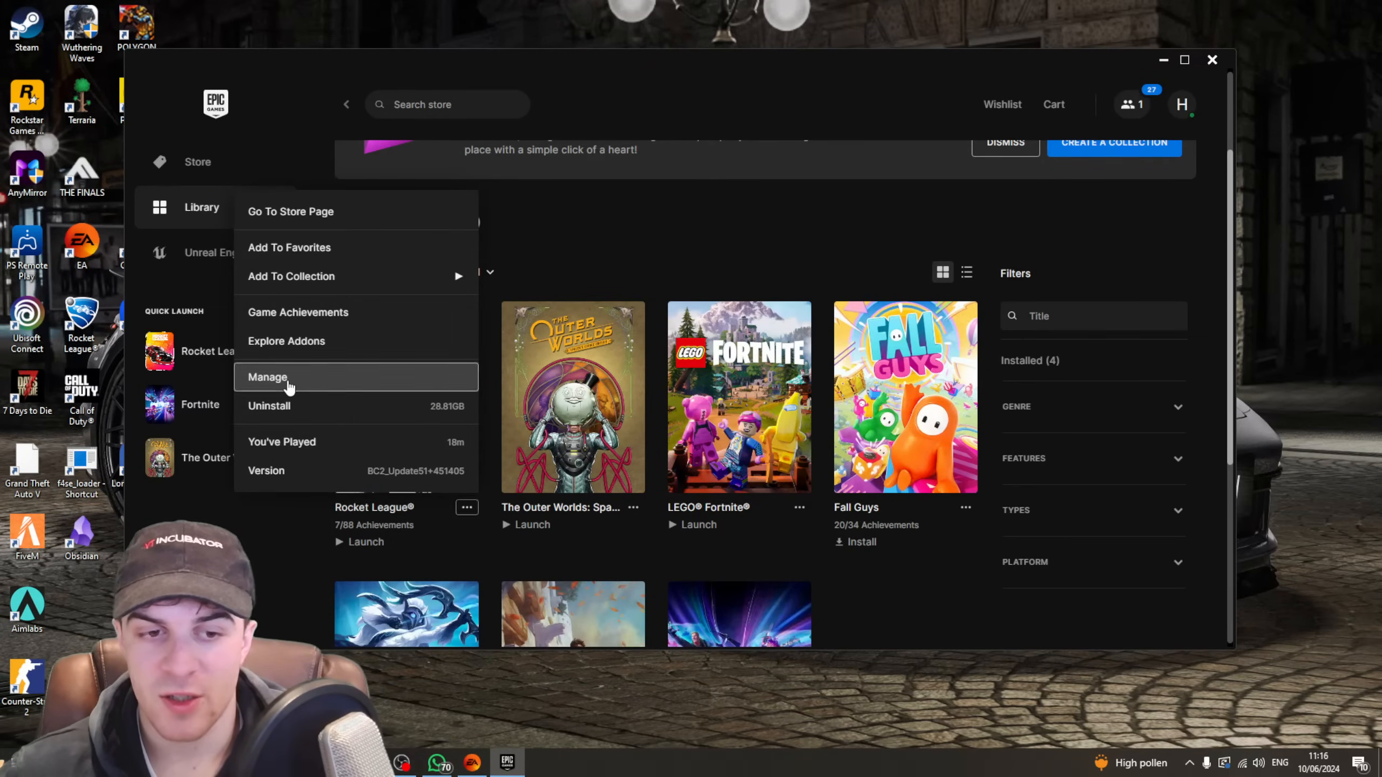
left_click(267, 378)
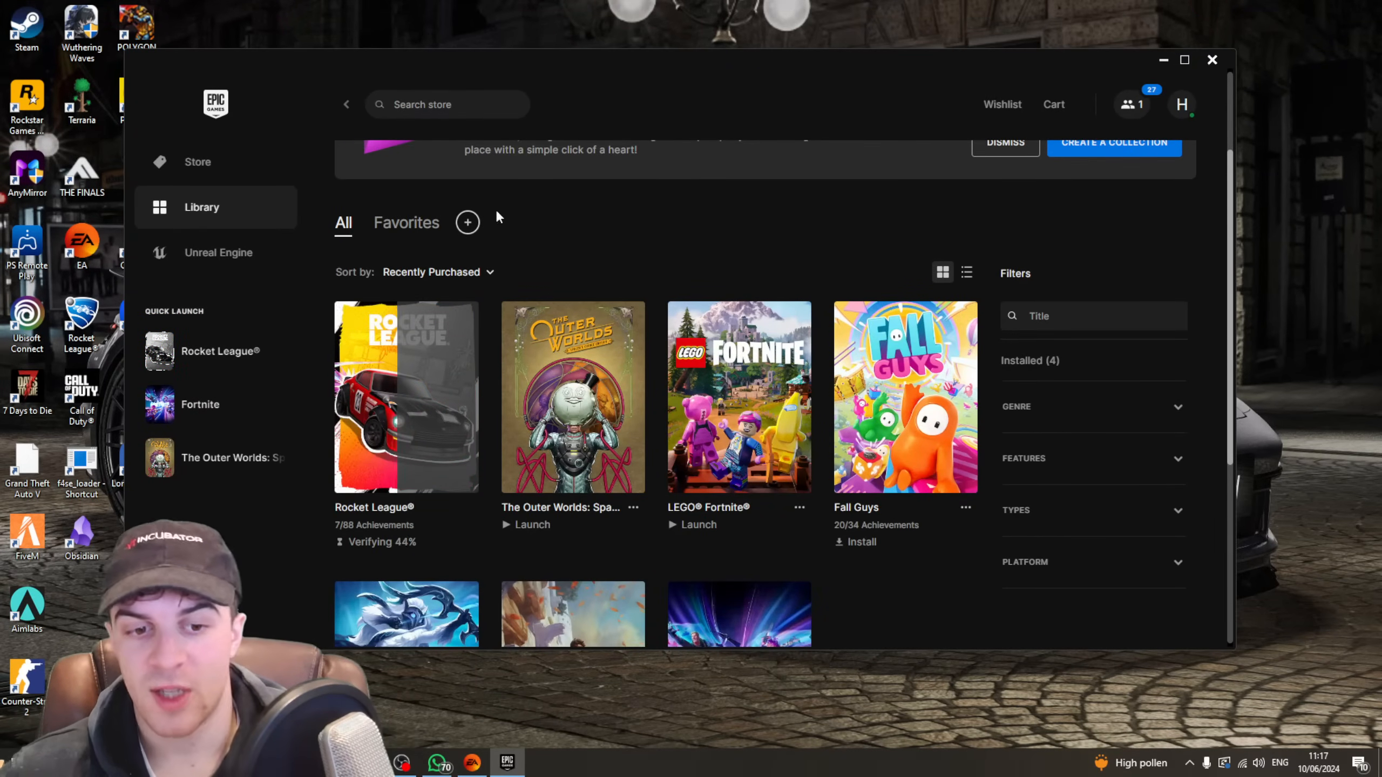
mouse_move(627, 205)
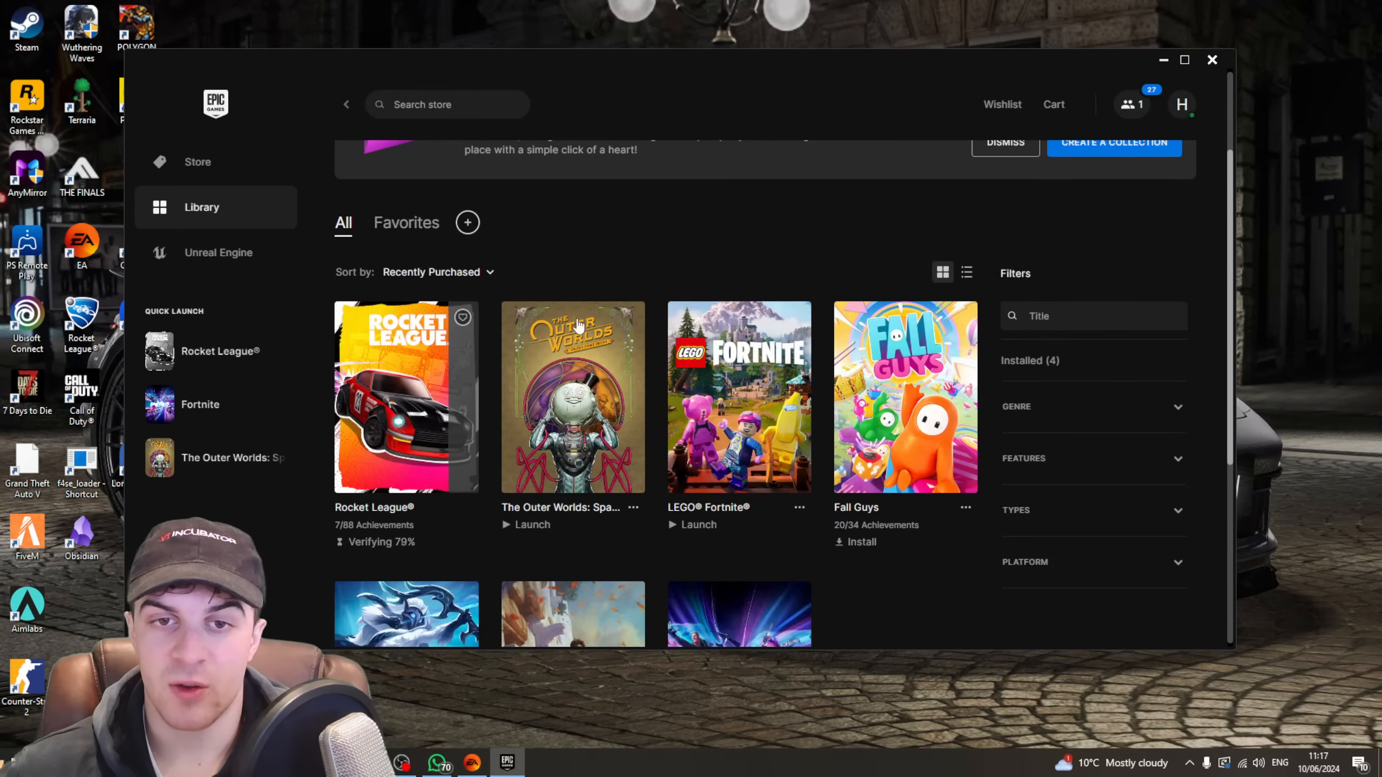
mouse_move(717, 238)
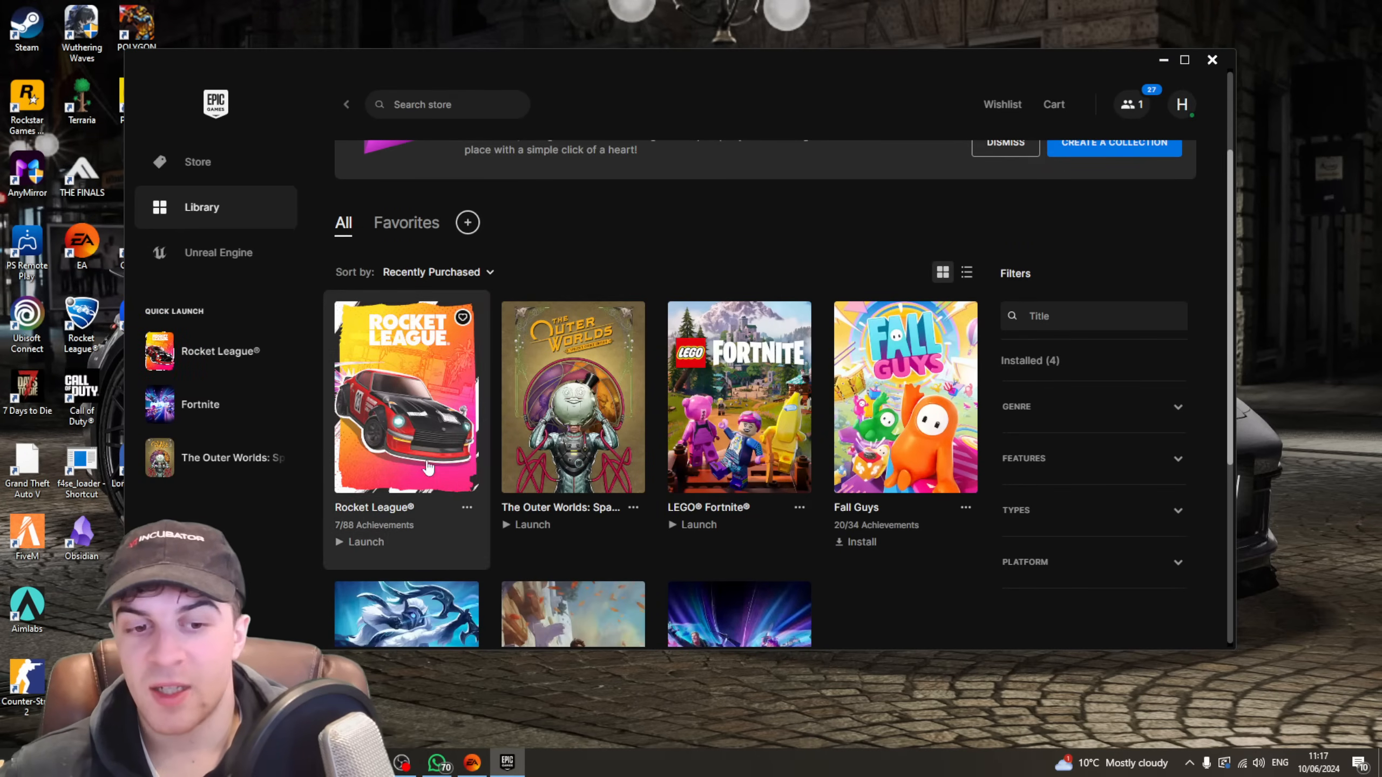
mouse_move(466, 512)
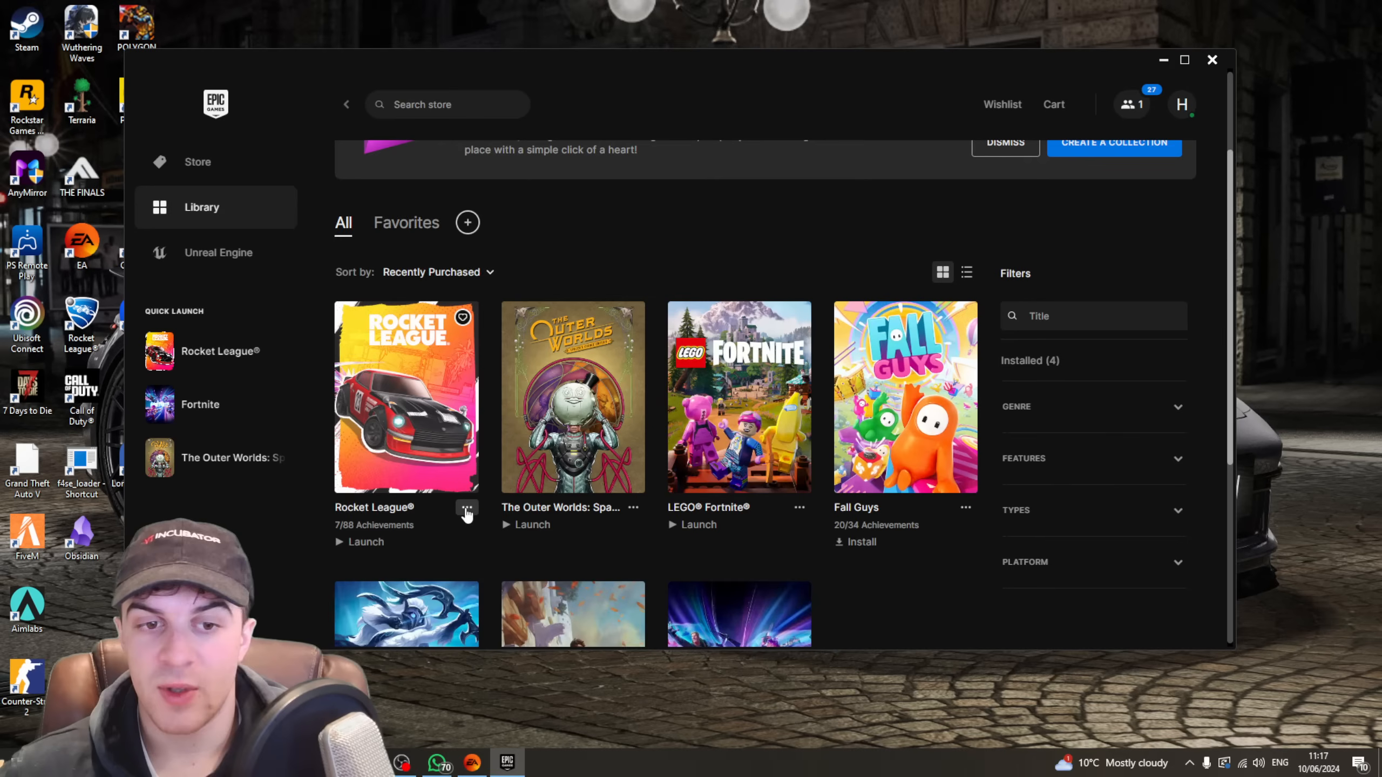
mouse_move(395, 527)
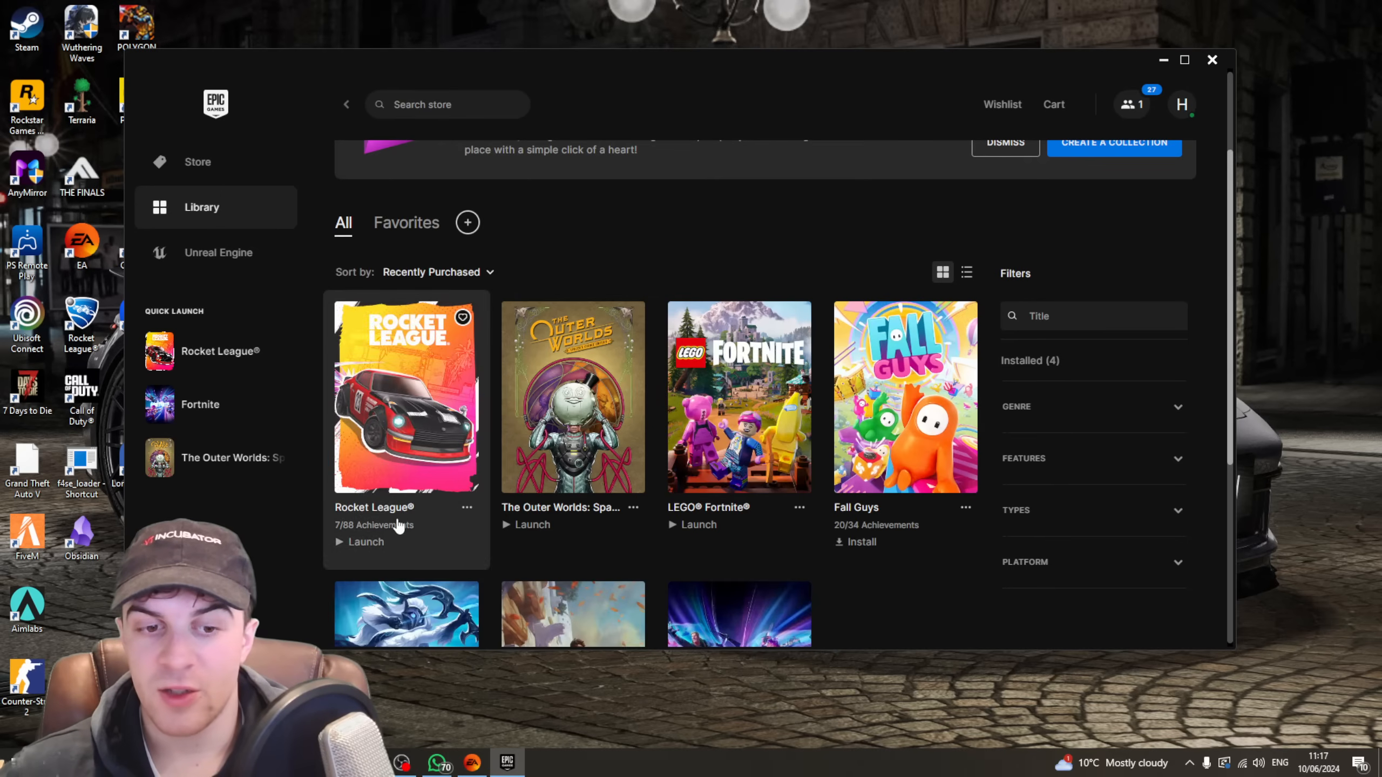
mouse_move(450, 283)
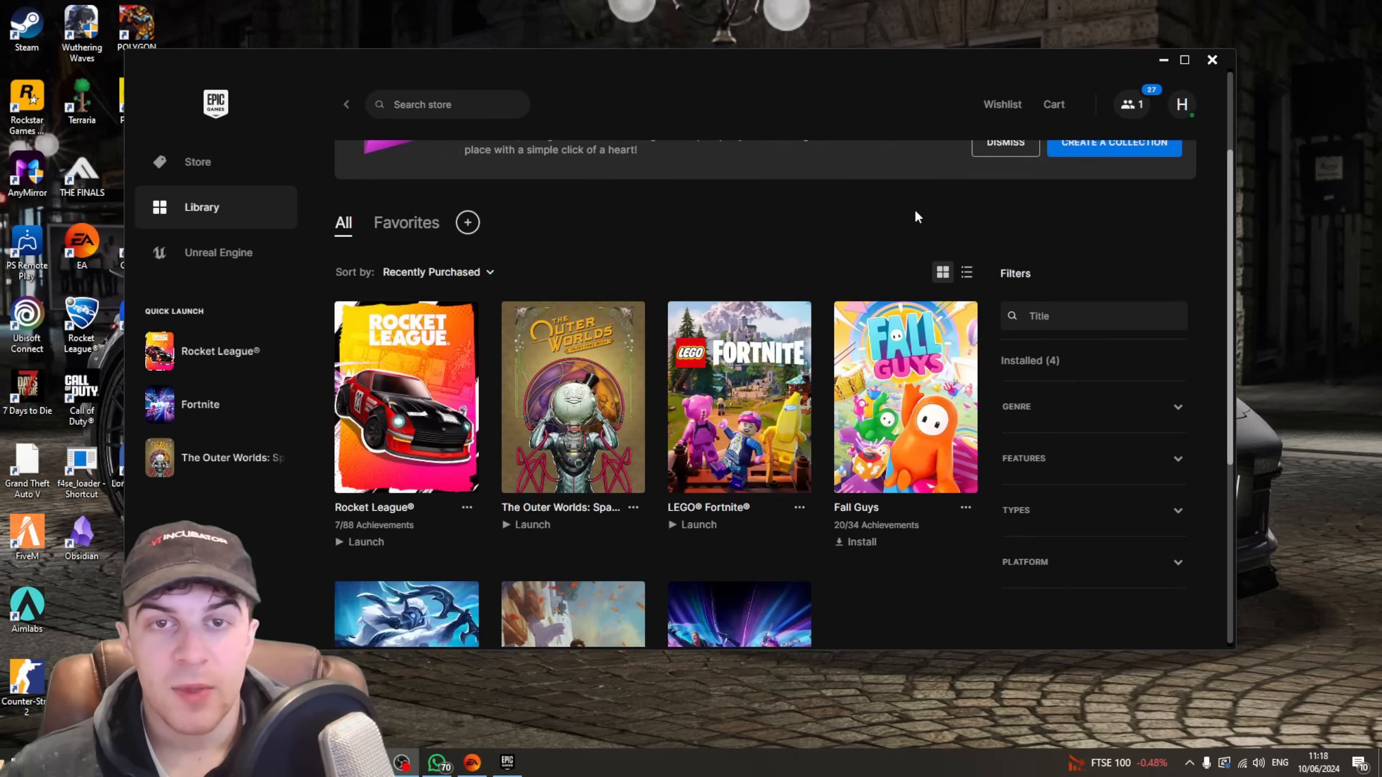
mouse_move(771, 97)
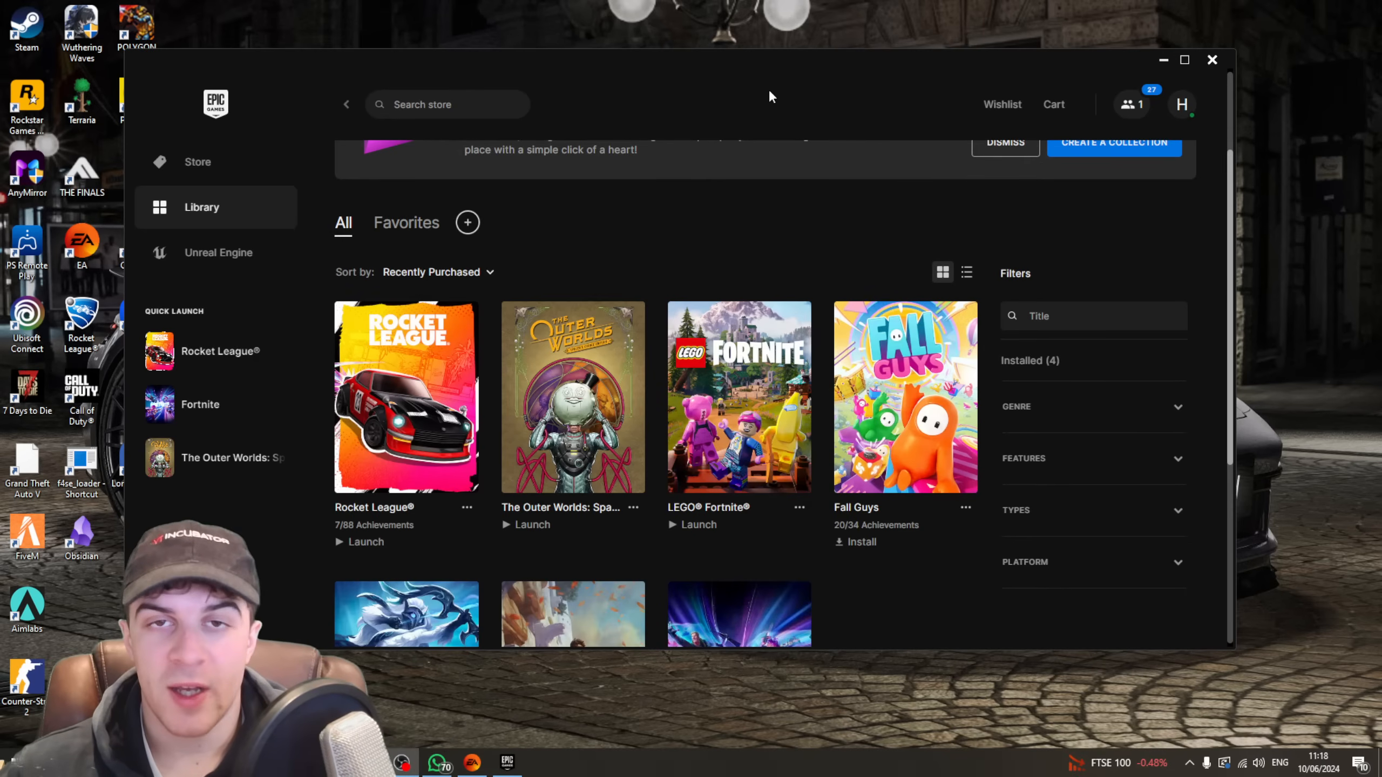
mouse_move(775, 95)
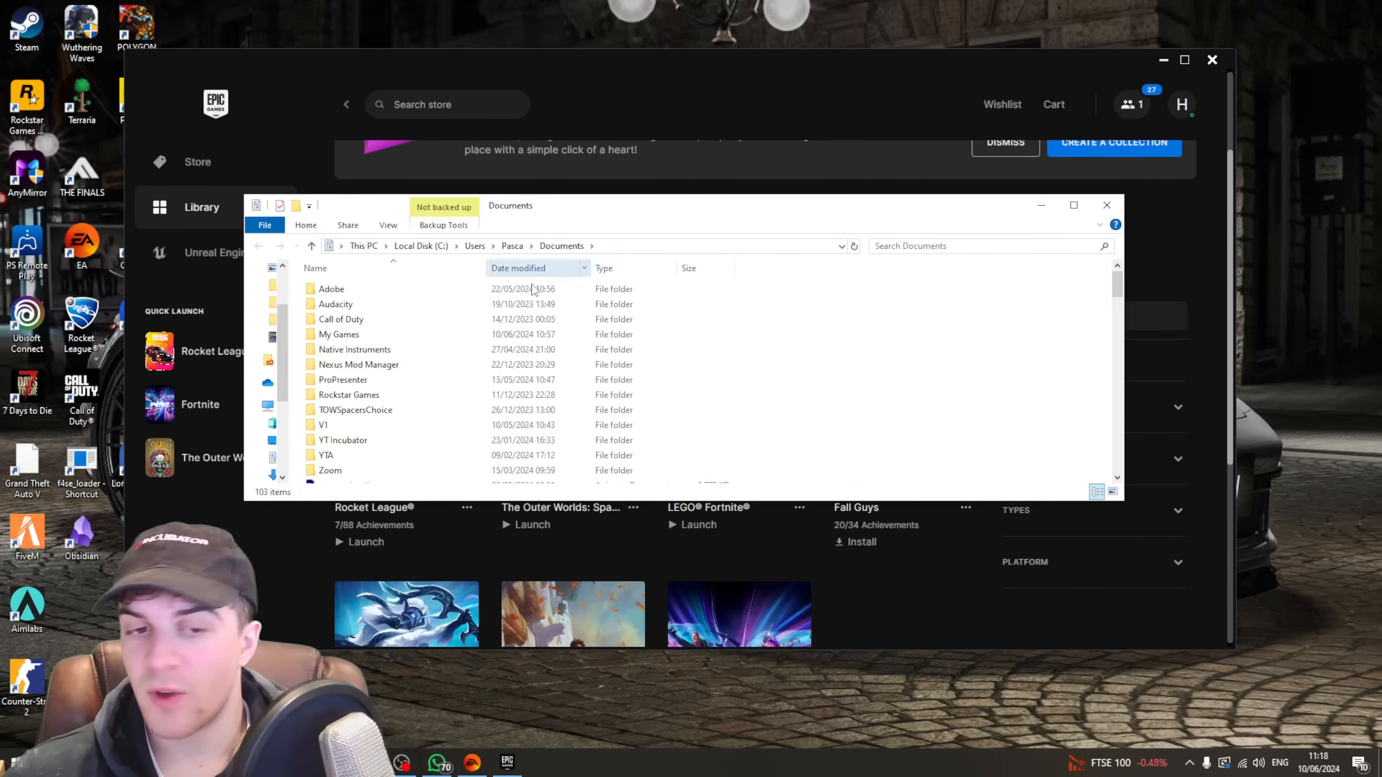
Step: Navigate into My Games > Rocket League > TAGame
double_click(339, 335)
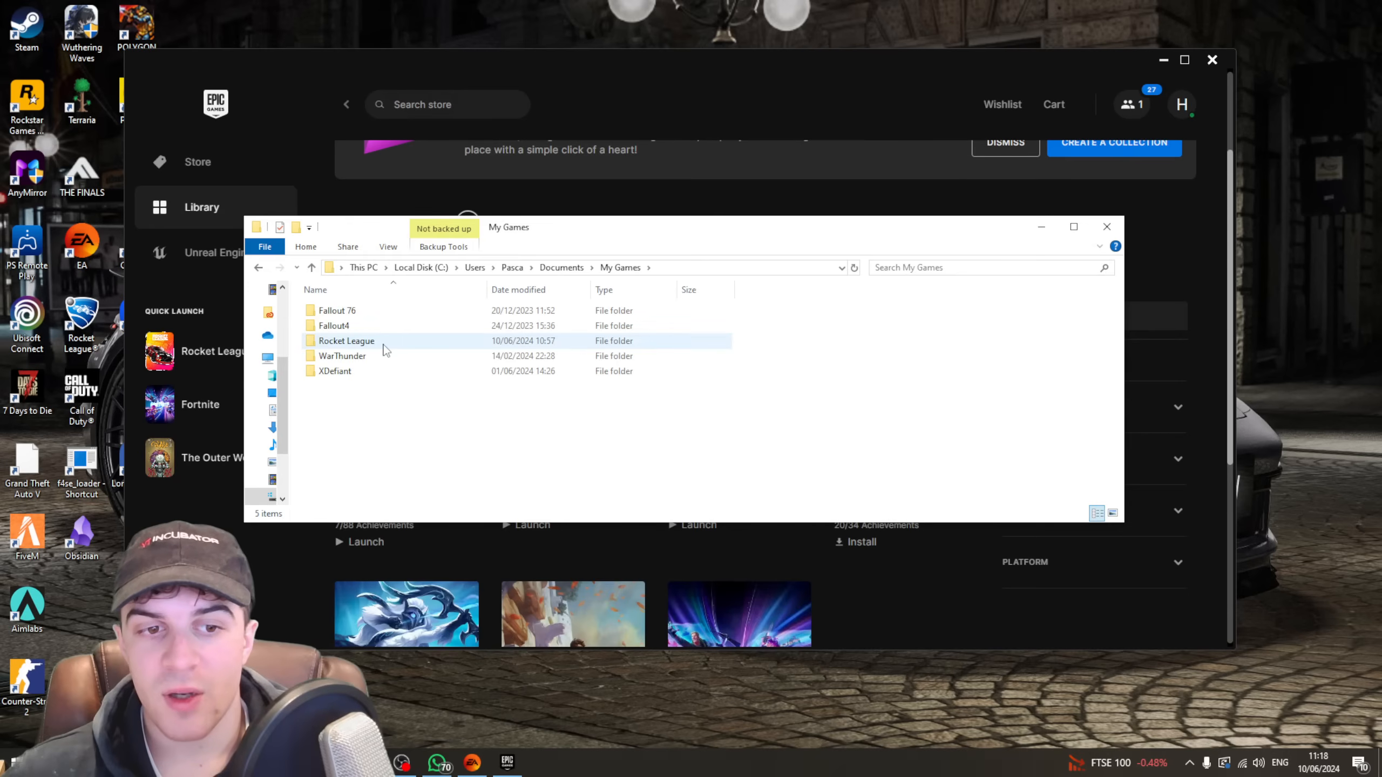
double_click(346, 341)
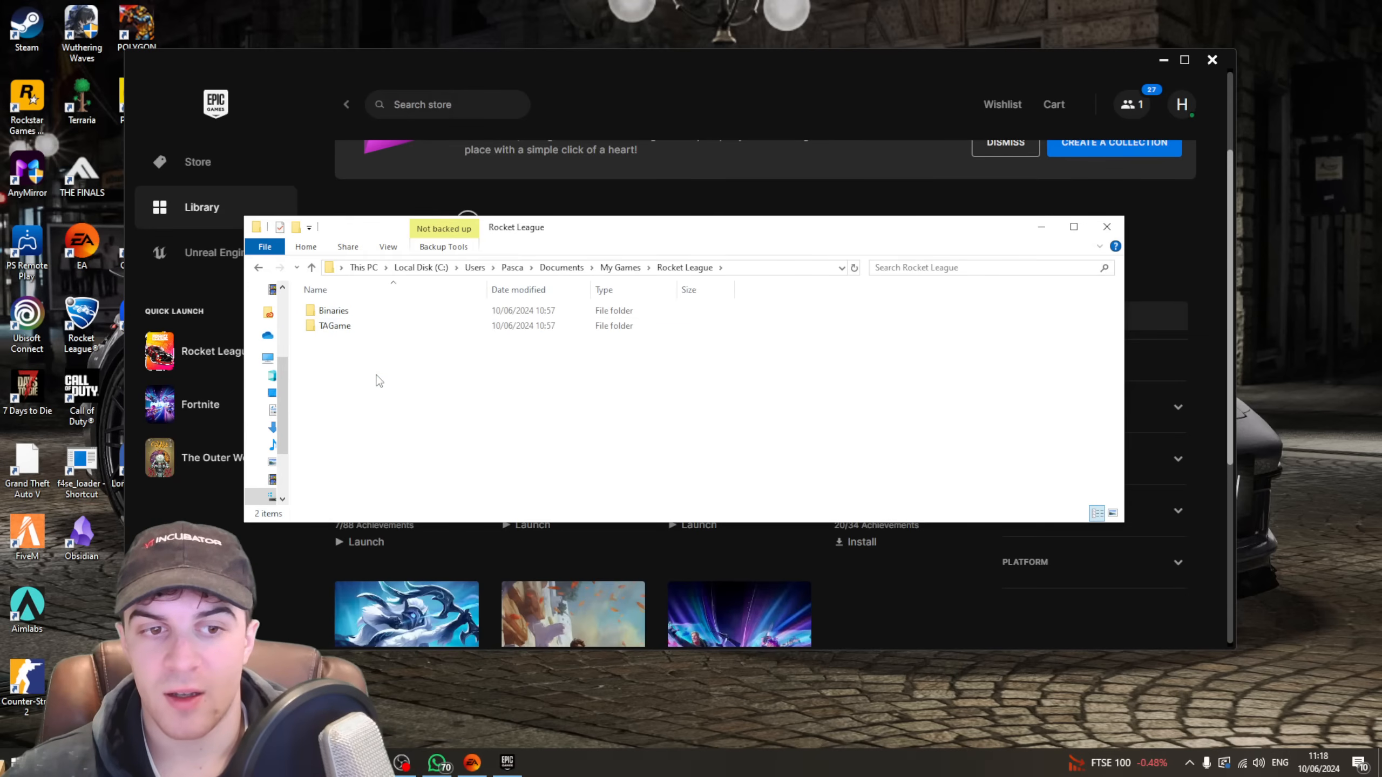
double_click(335, 325)
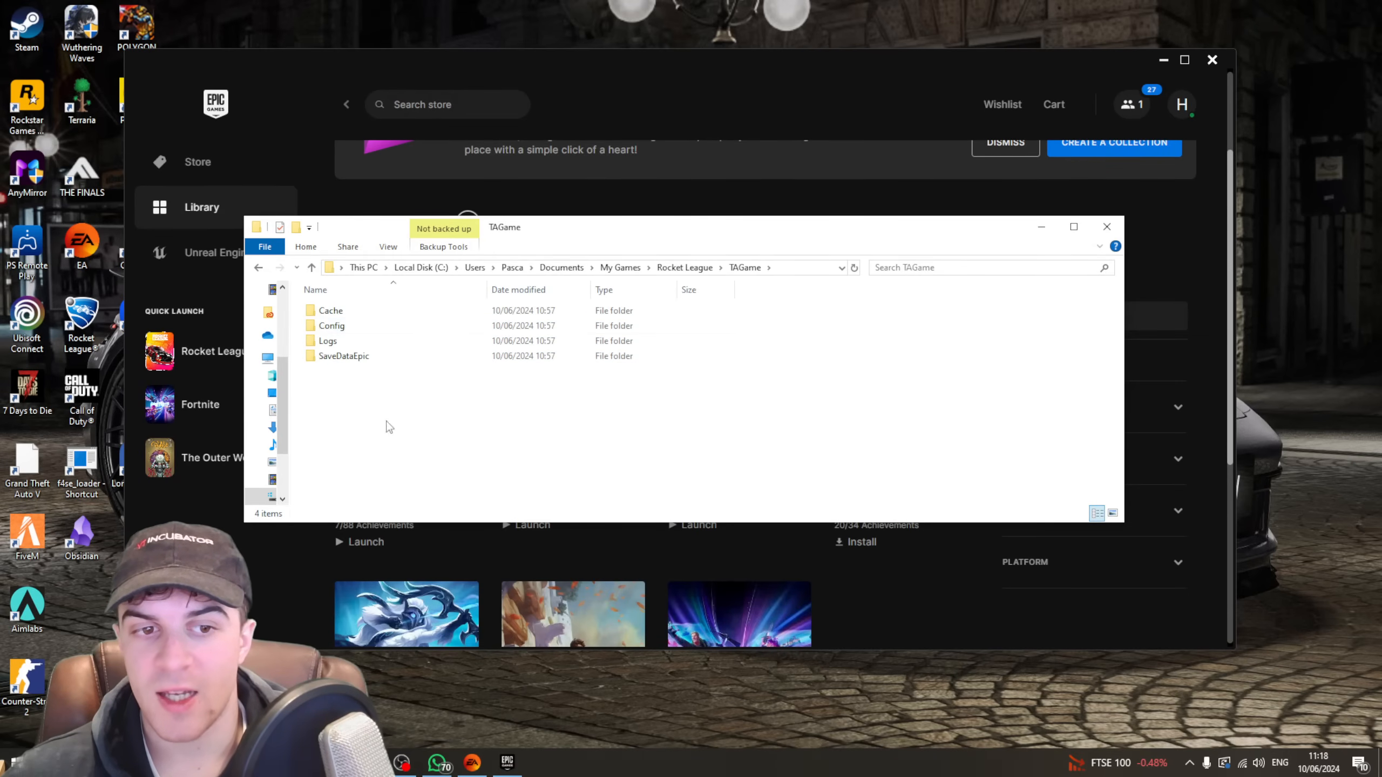
Step: Check the Cache folder, return to TAGame, and close File Explorer
double_click(331, 311)
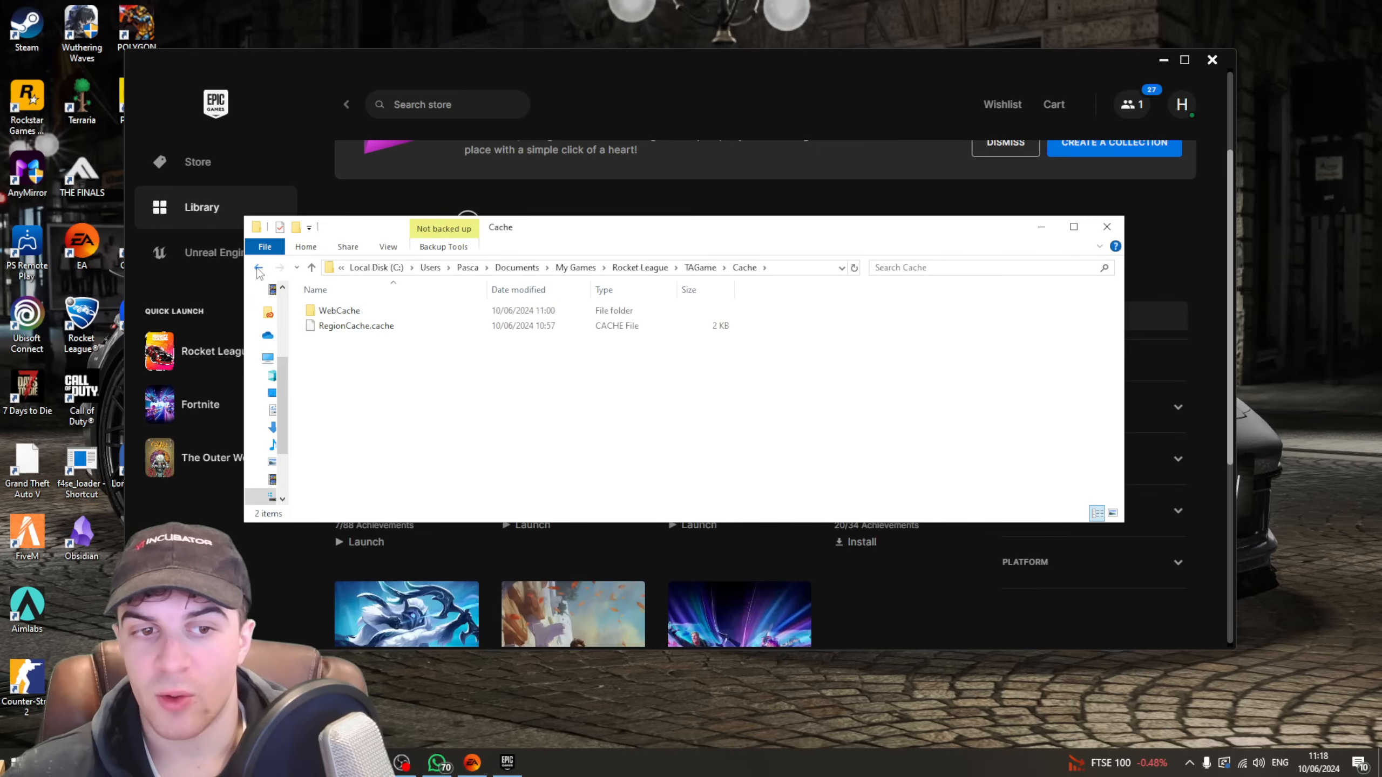
left_click(259, 268)
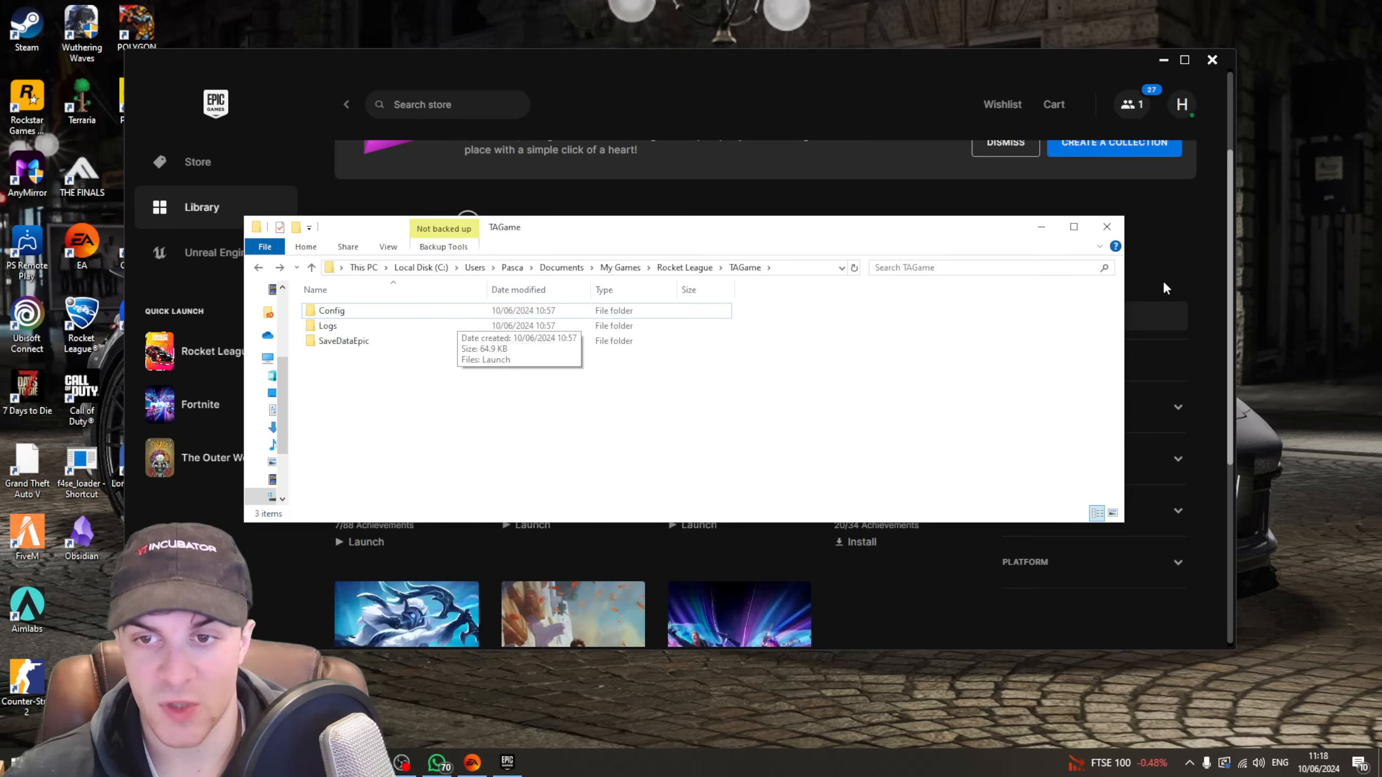
left_click(1108, 227)
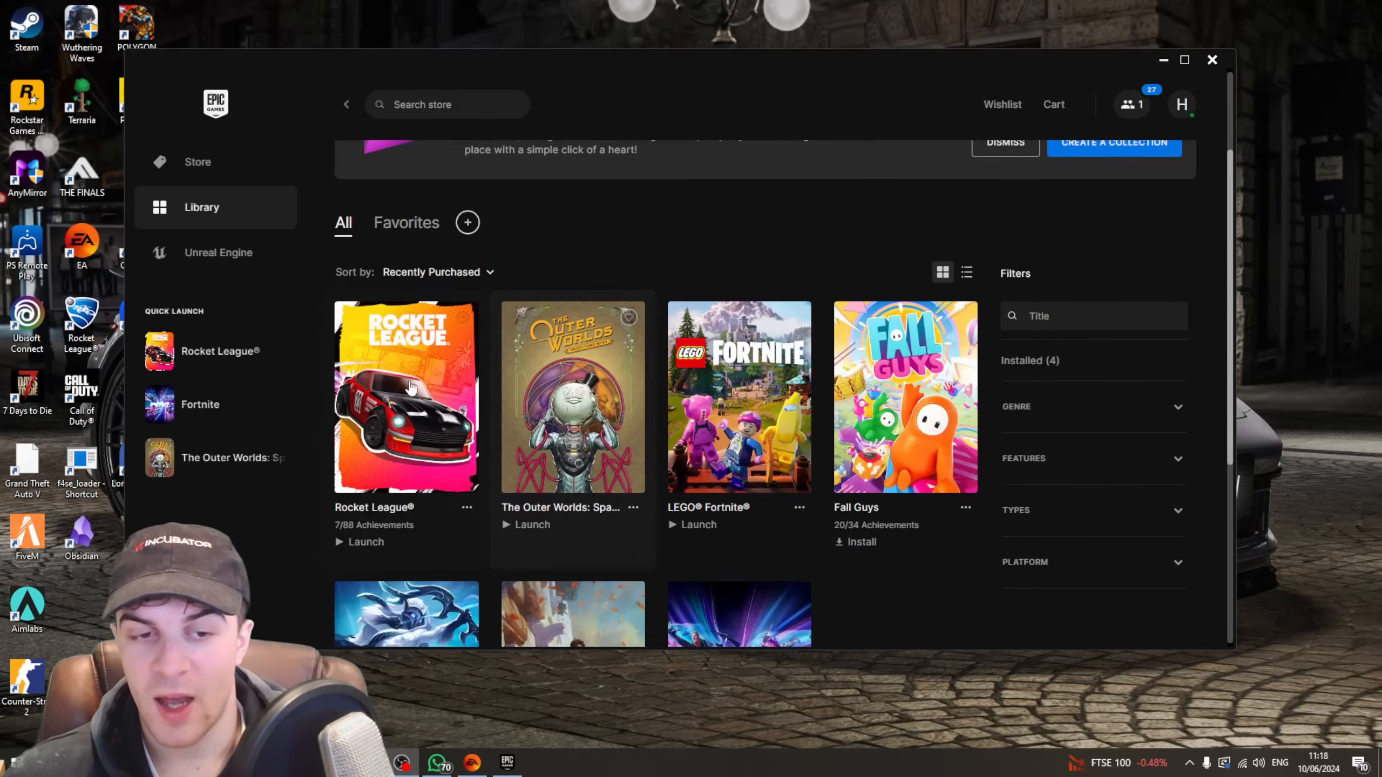
mouse_move(664, 289)
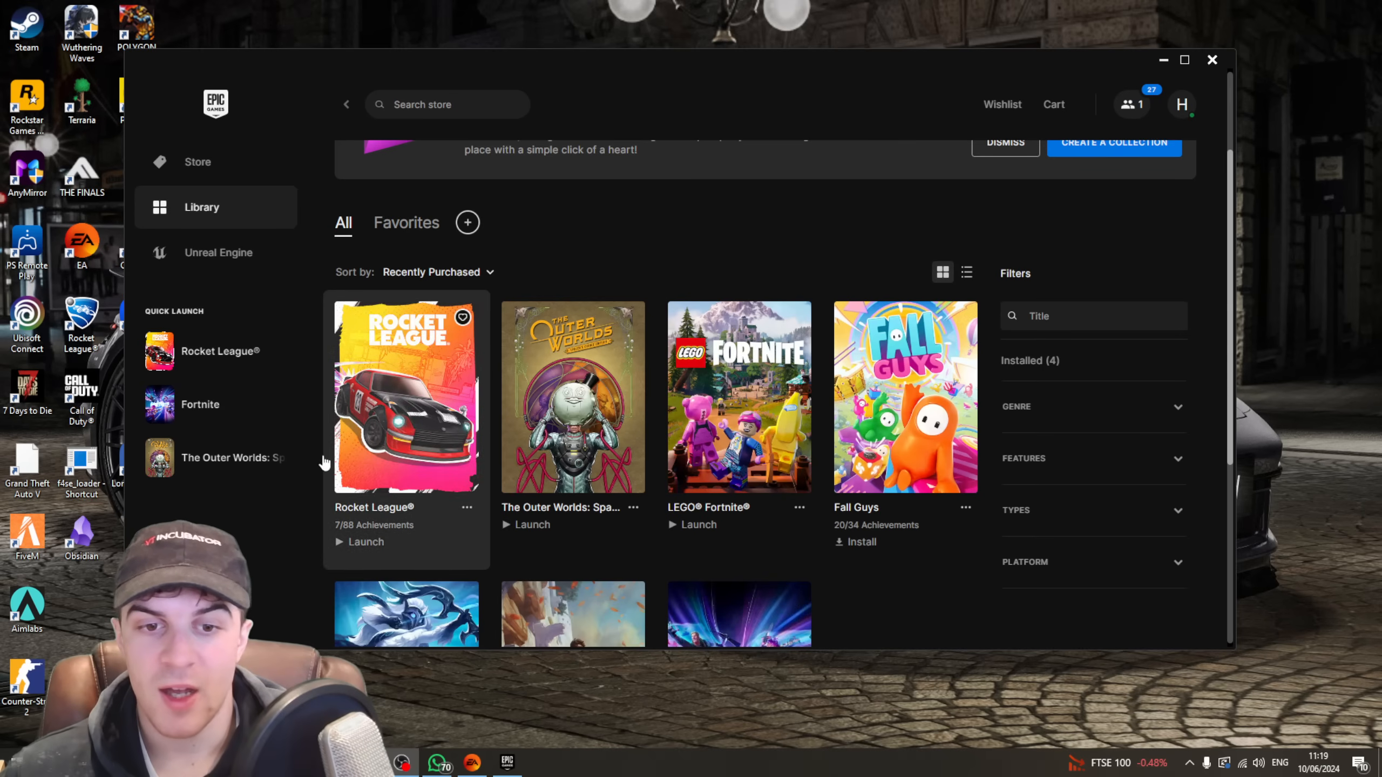
mouse_move(355, 443)
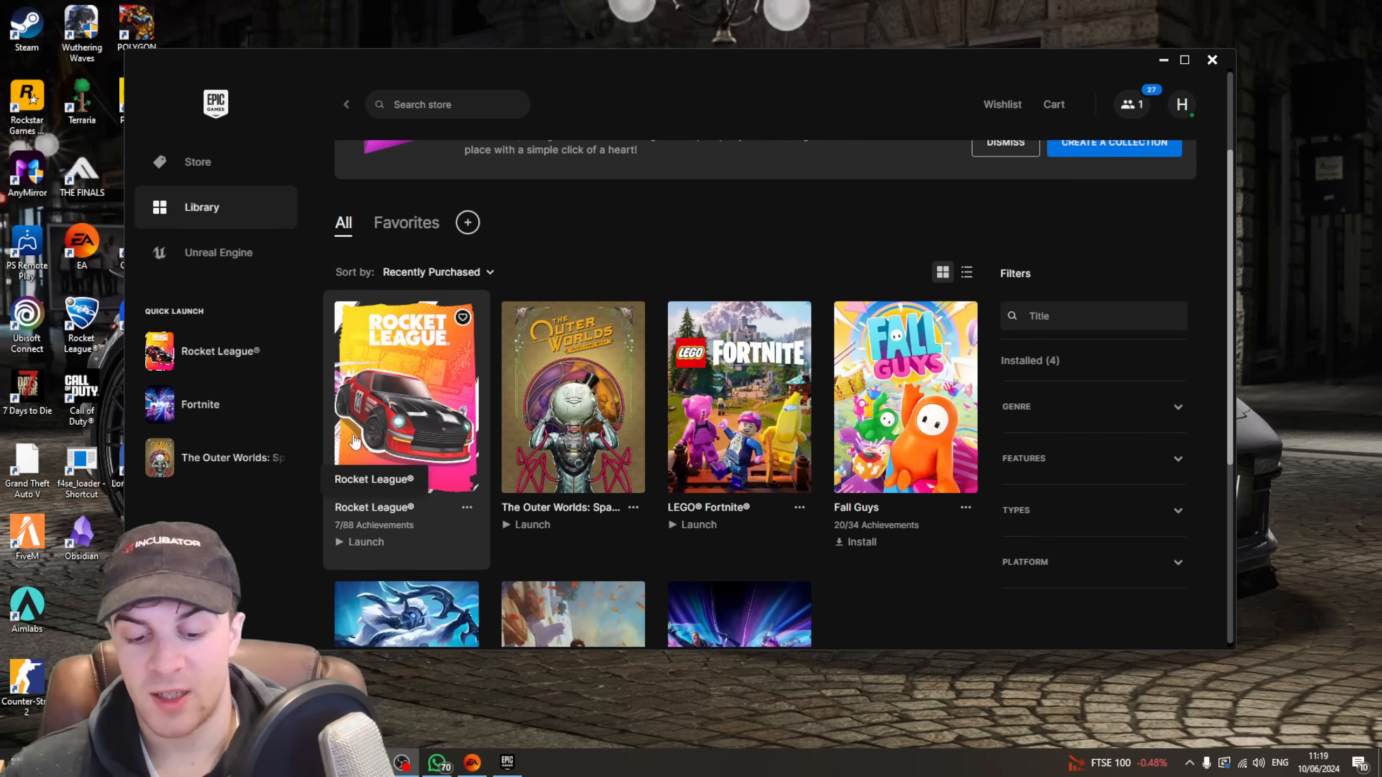
mouse_move(486, 320)
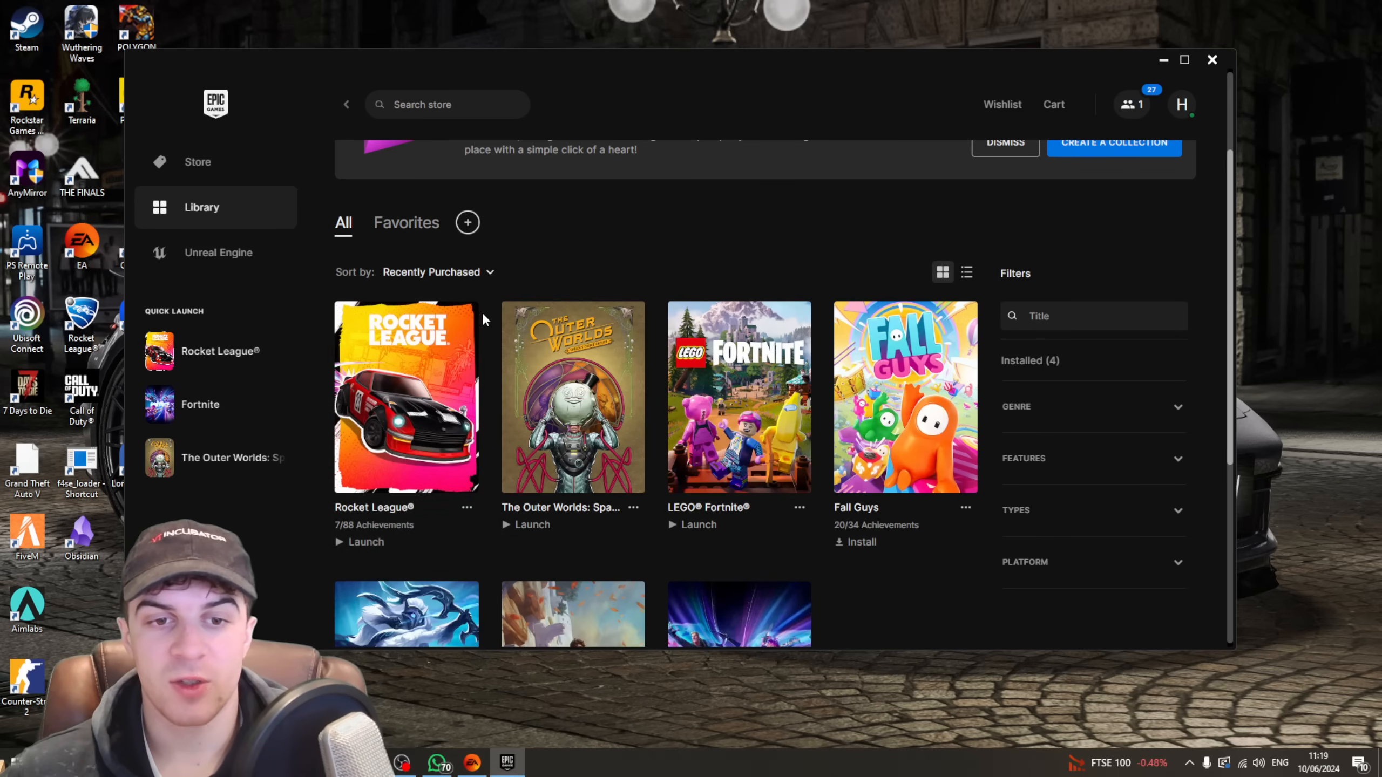